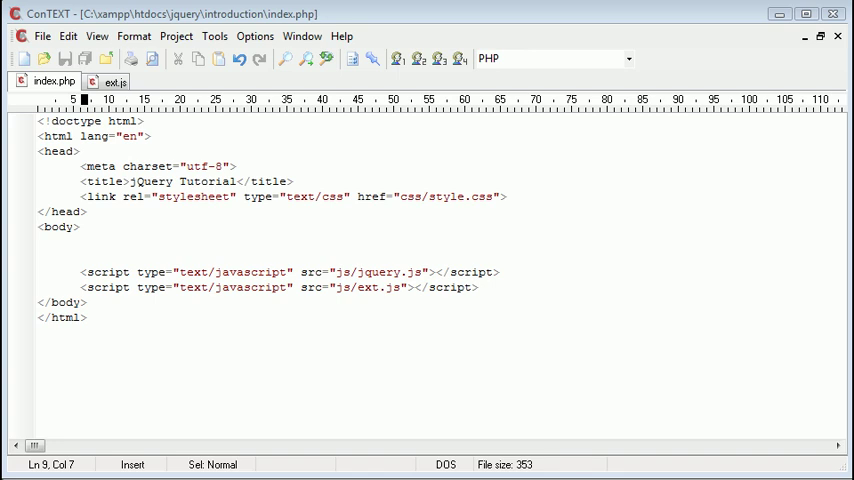
{"action": "mouse_move", "coordinate": [319, 308]}
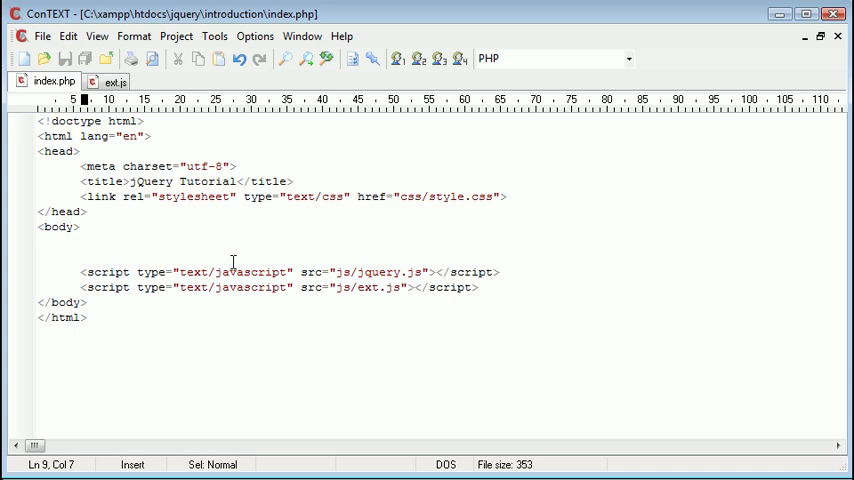
{"action": "mouse_move", "coordinate": [335, 248]}
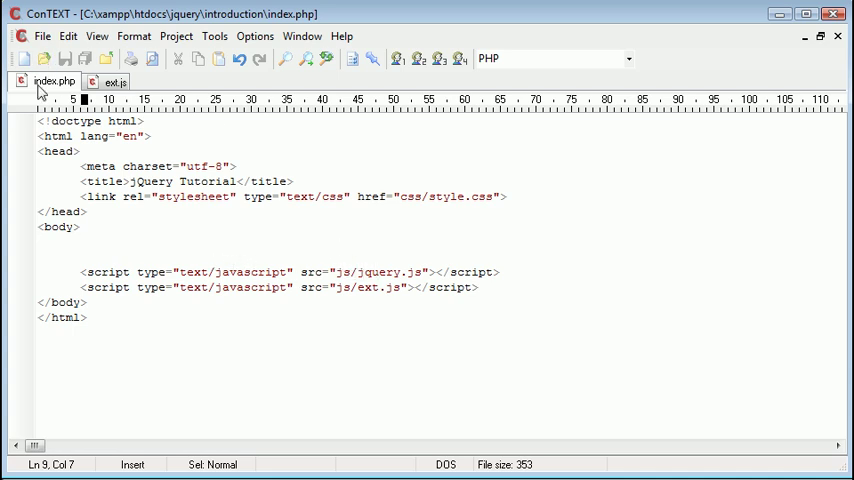
Check the empty ext.js, then place the cursor on index.php's empty body line.
{"action": "left_click", "coordinate": [110, 81]}
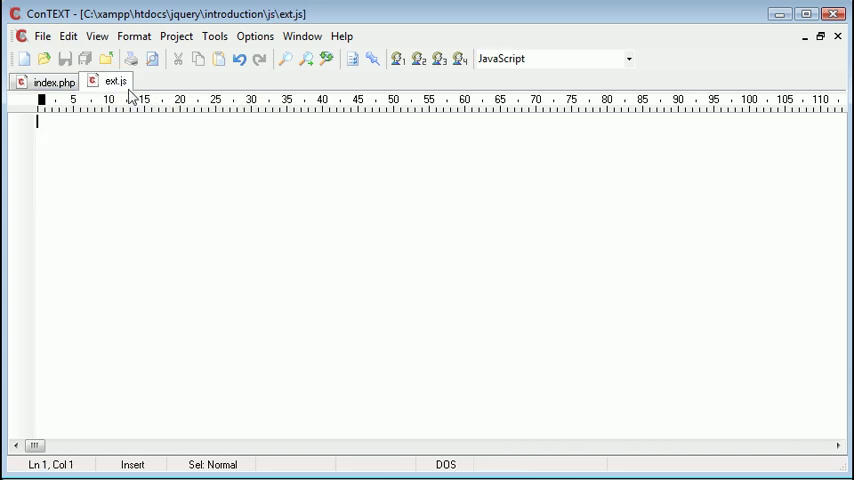
{"action": "left_click", "coordinate": [50, 81]}
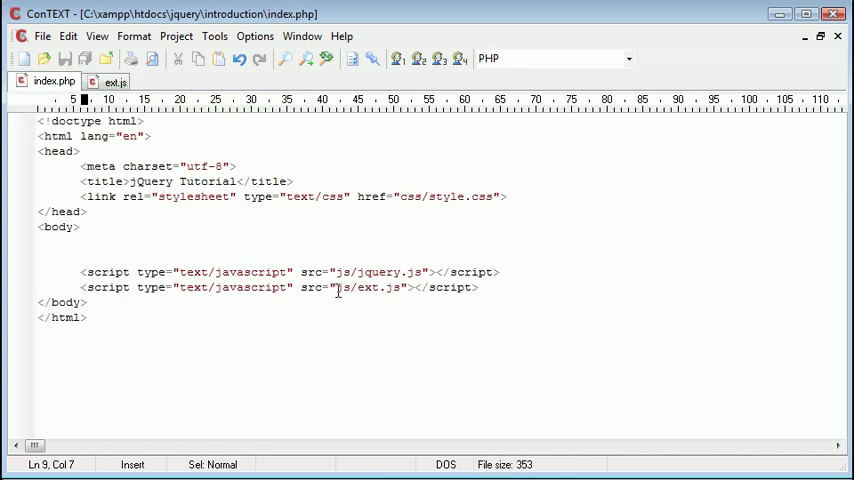
{"action": "double_click", "coordinate": [380, 271]}
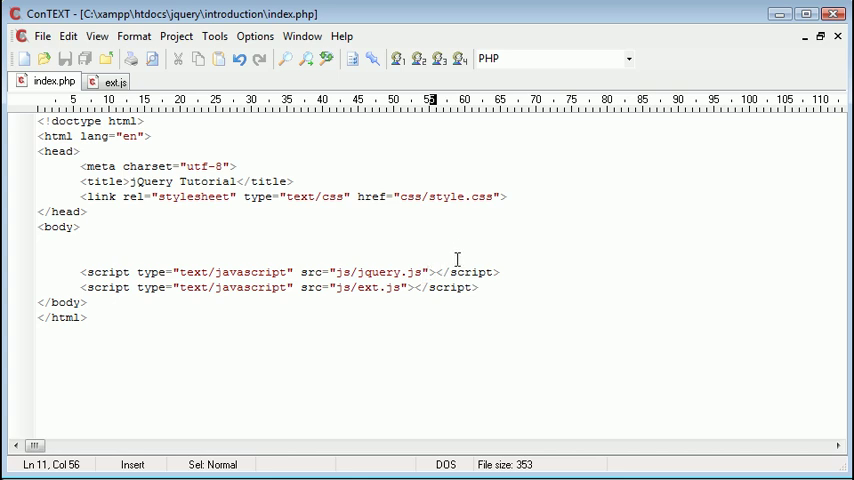
{"action": "left_click", "coordinate": [80, 240]}
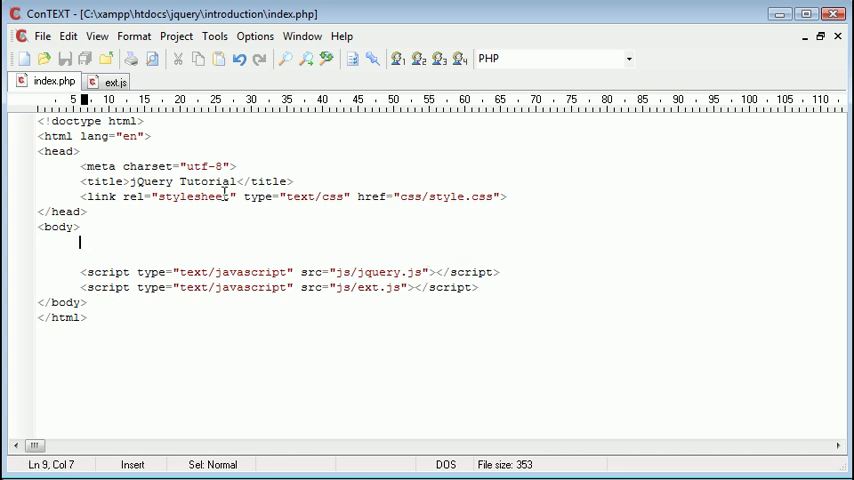
{"action": "mouse_move", "coordinate": [319, 240]}
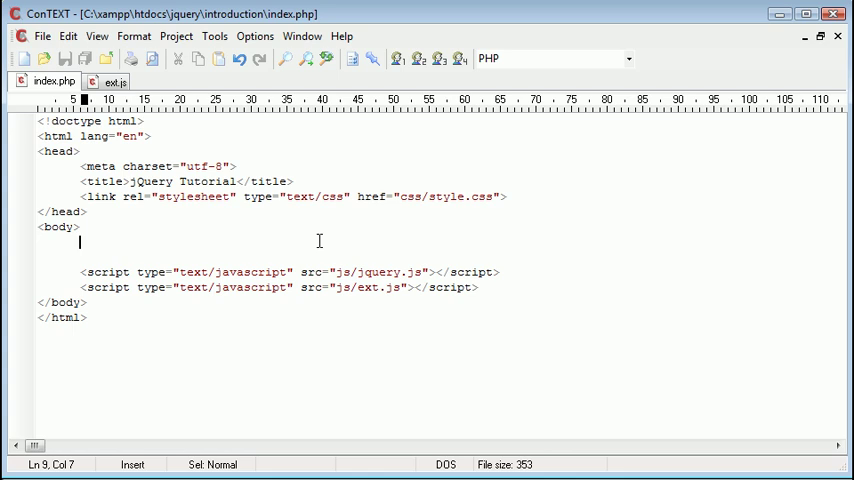
Type a form with action "#", method "post" and enctype multipart/form-data.
{"action": "type", "text": "<form action=\"\">"}
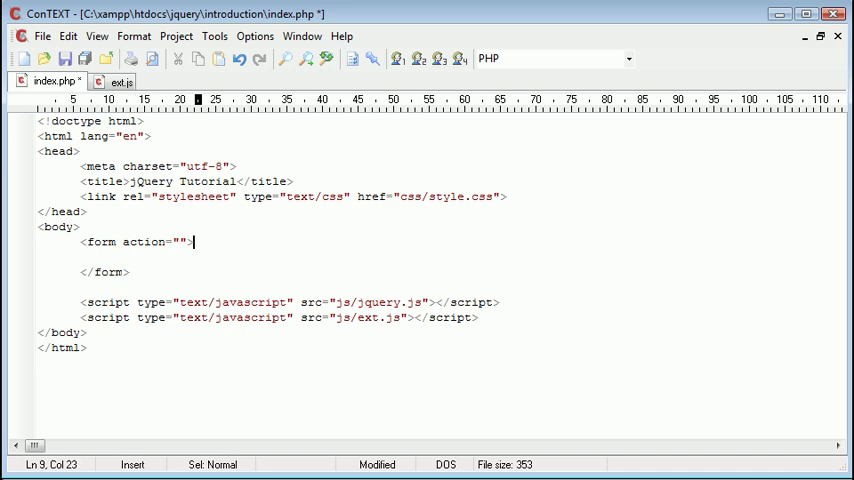
{"action": "type", "text": "#"}
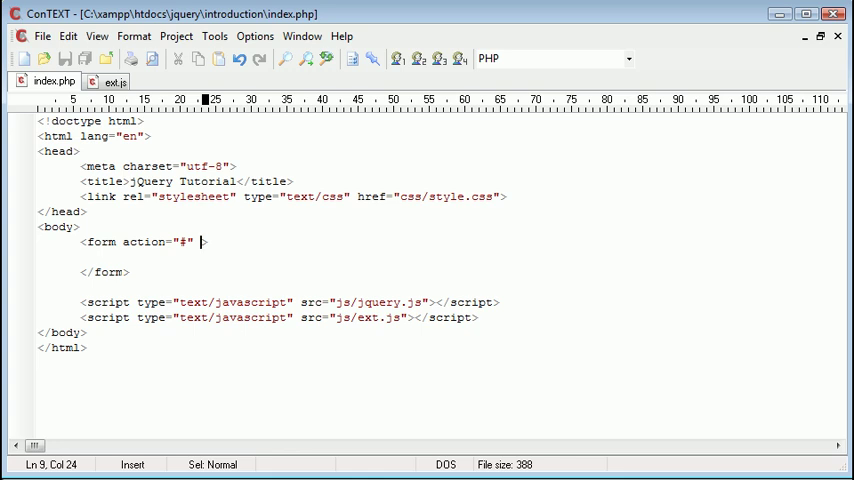
{"action": "type", "text": "method"}
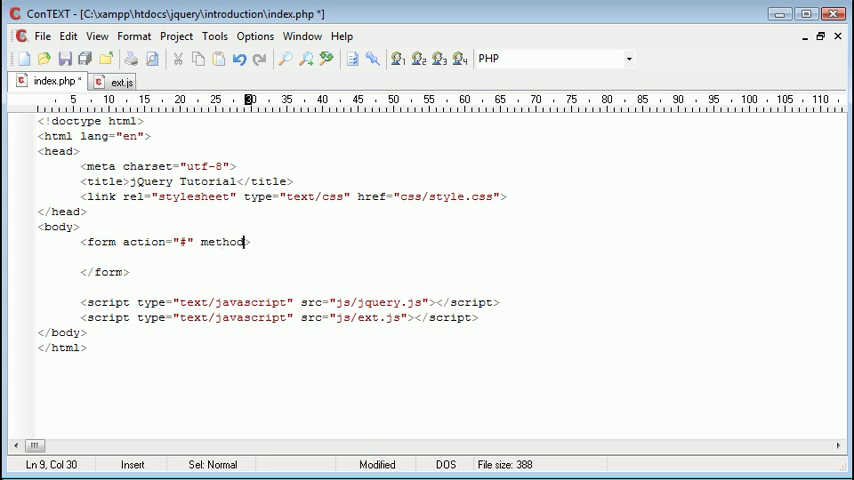
{"action": "type", "text": "\"post\""}
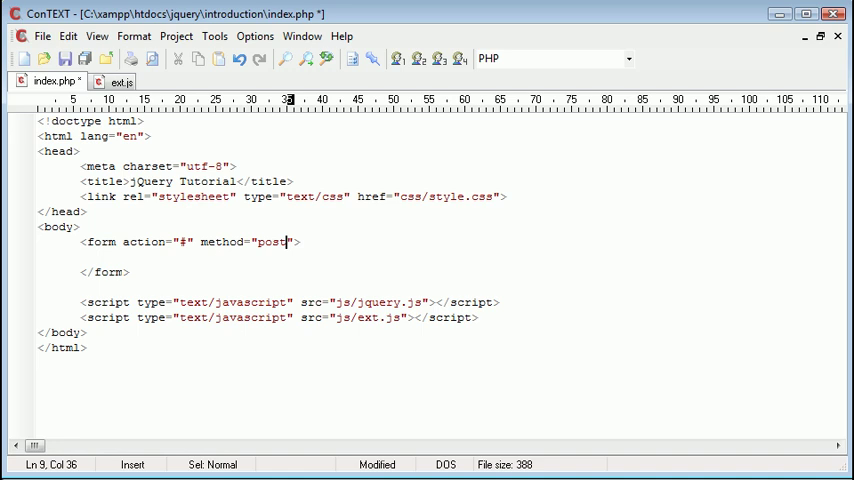
{"action": "type", "text": "enctype=\"multi"}
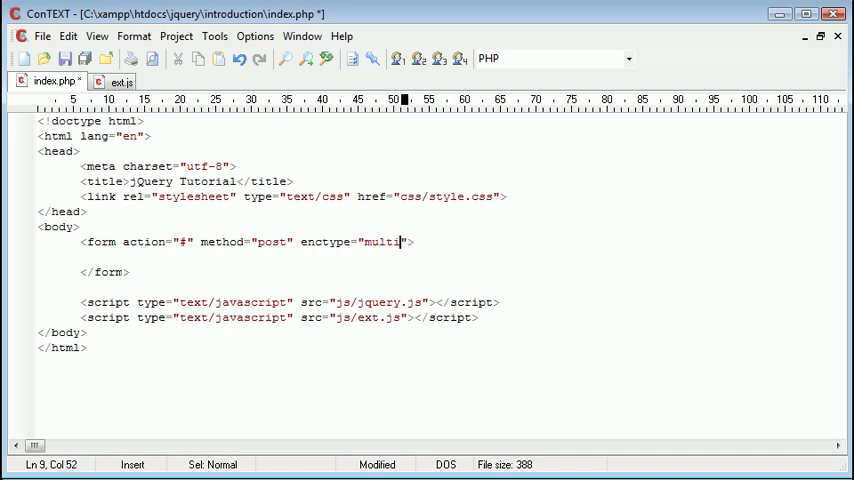
{"action": "type", "text": "part/form-data"}
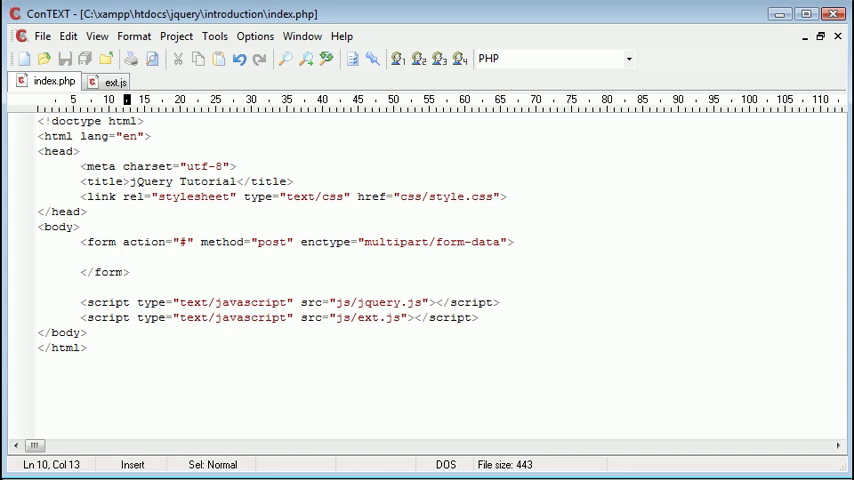
Add <input type="file" id="file" /> inside the form and begin a second input line.
{"action": "type", "text": "<input type=\"\" />"}
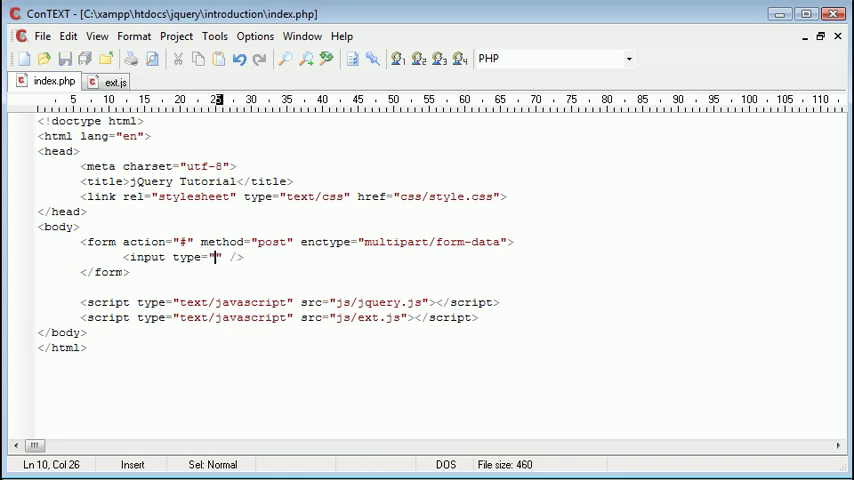
{"action": "type", "text": "file"}
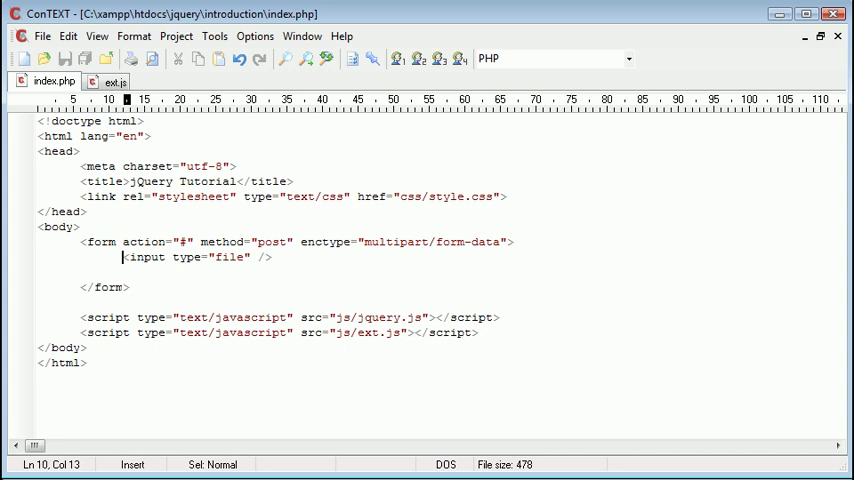
{"action": "type", "text": "id=\"file"}
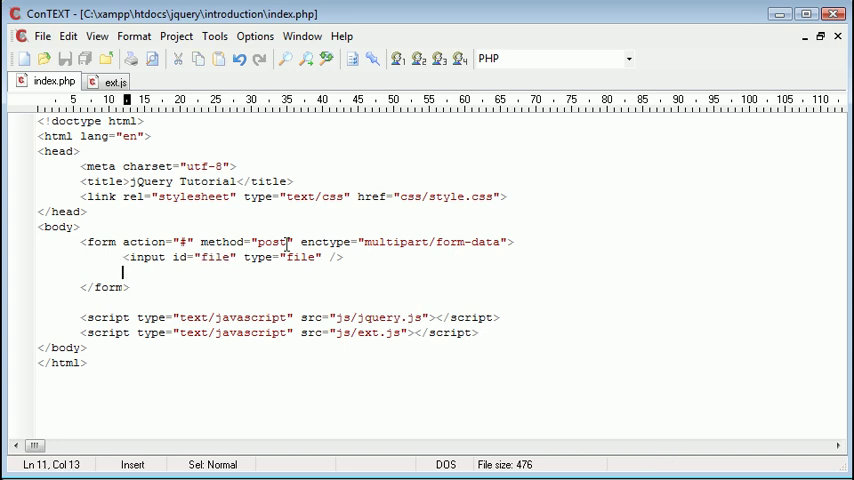
{"action": "type", "text": "<input typw="}
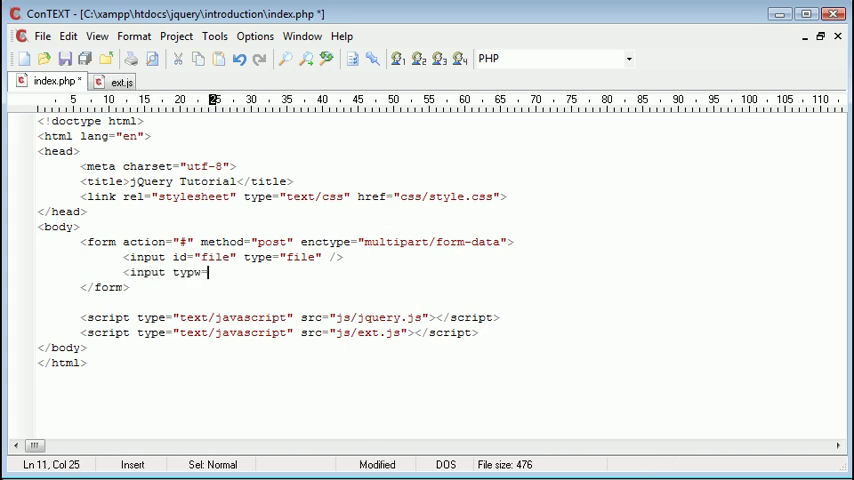
{"action": "type", "text": "e=\"\""}
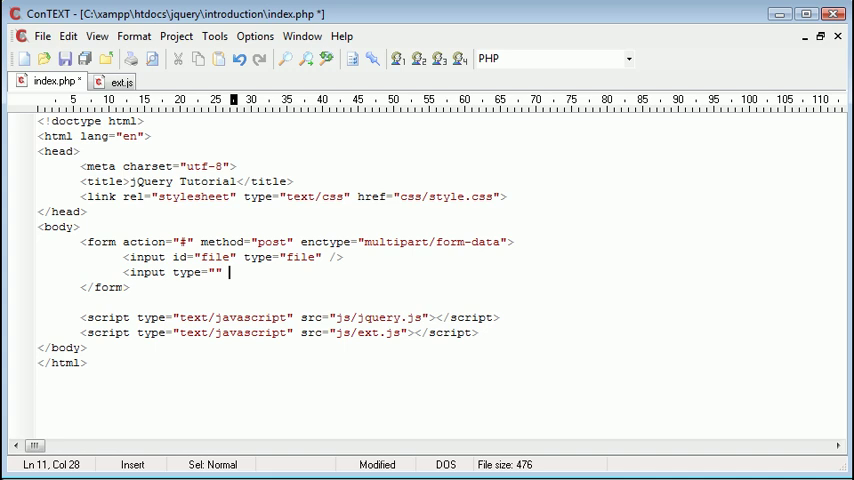
{"action": "type", "text": "sub"}
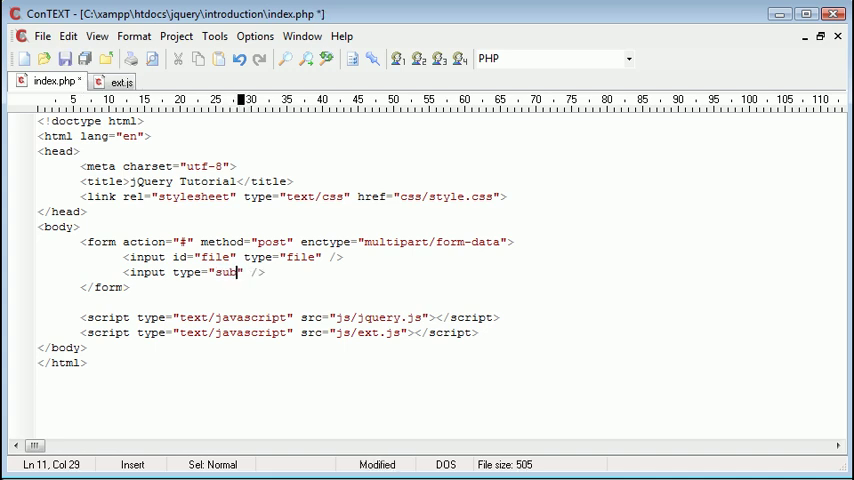
{"action": "type", "text": "mit"}
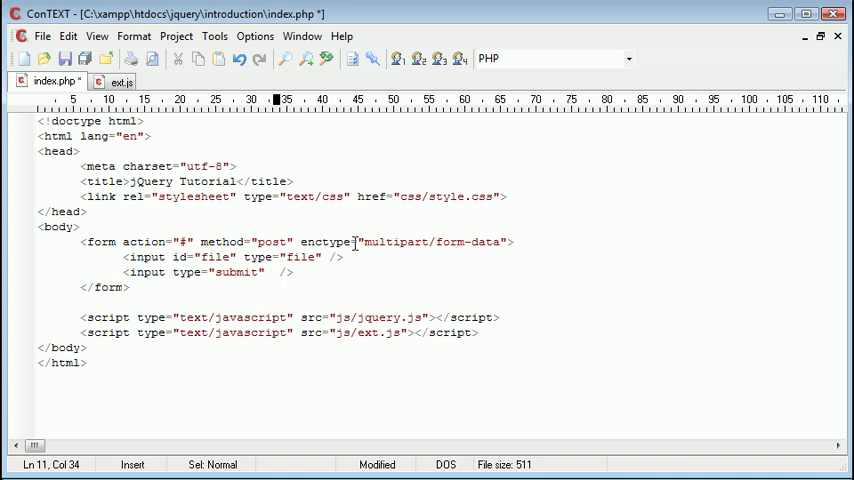
{"action": "type", "text": "value=\"\""}
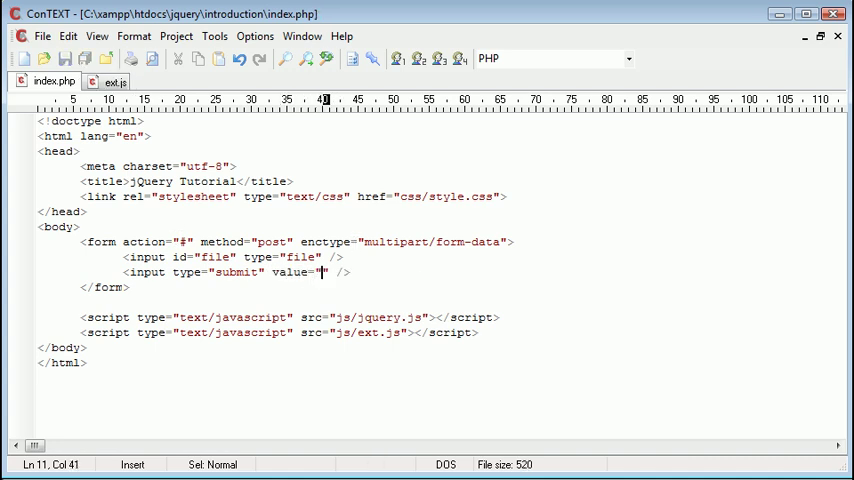
{"action": "type", "text": "Upload"}
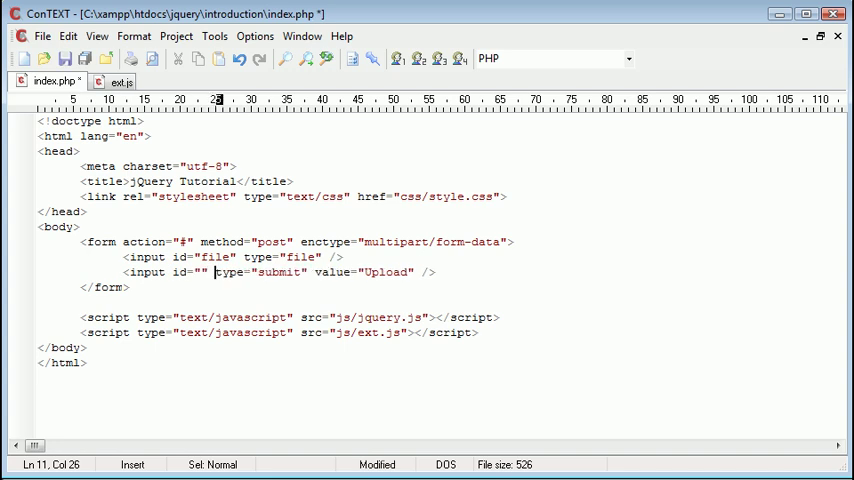
{"action": "type", "text": "submit"}
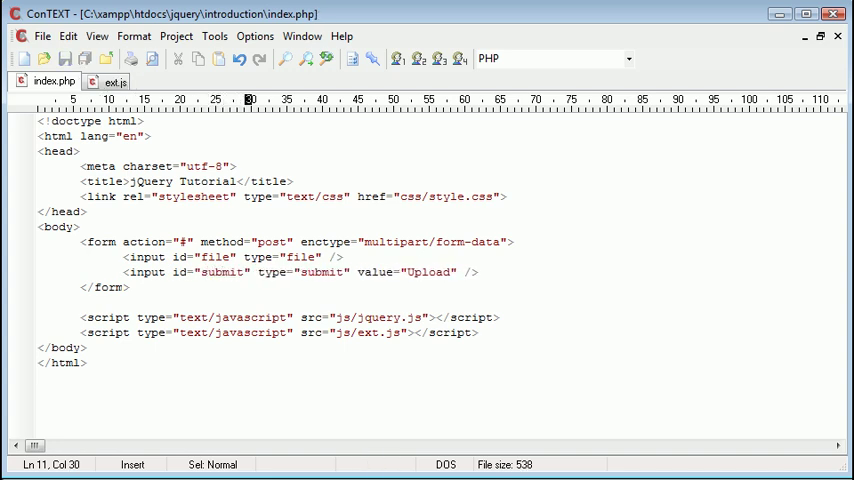
{"action": "type", "text": "upload"}
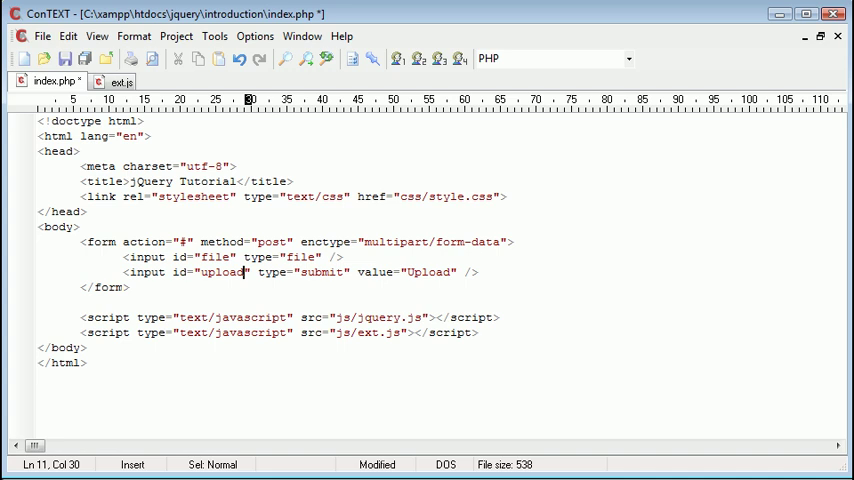
{"action": "type", "text": "submit"}
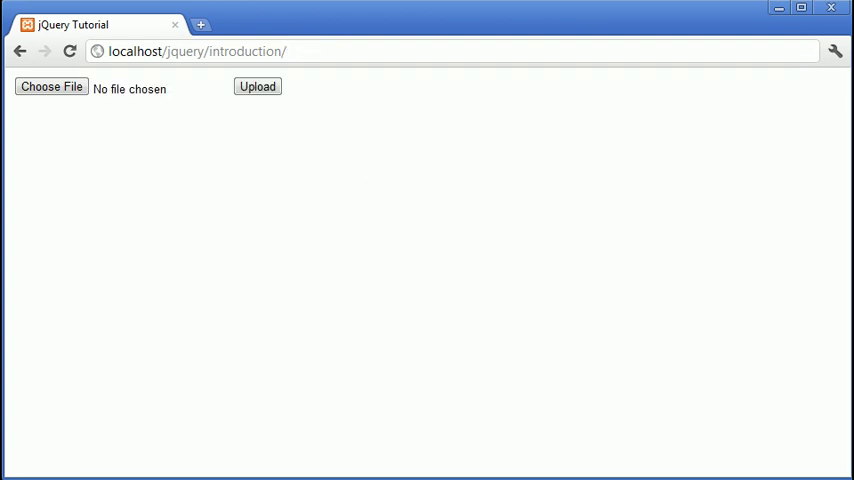
{"action": "left_click", "coordinate": [257, 86]}
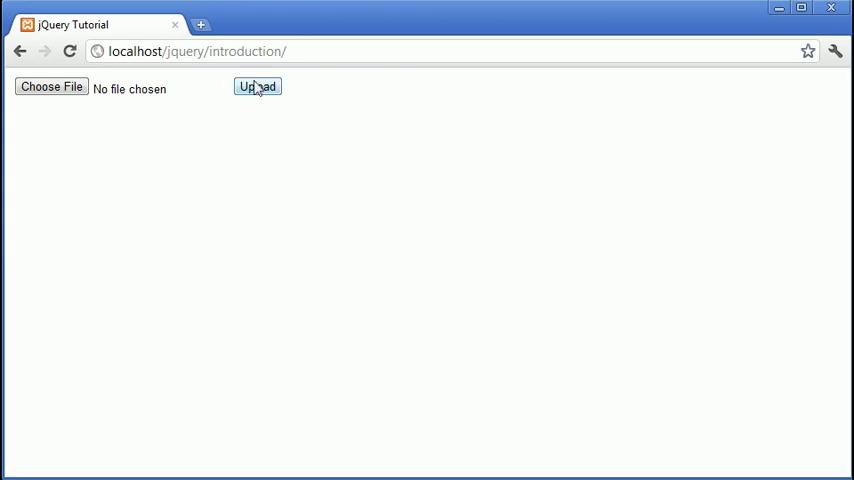
{"action": "mouse_move", "coordinate": [74, 113]}
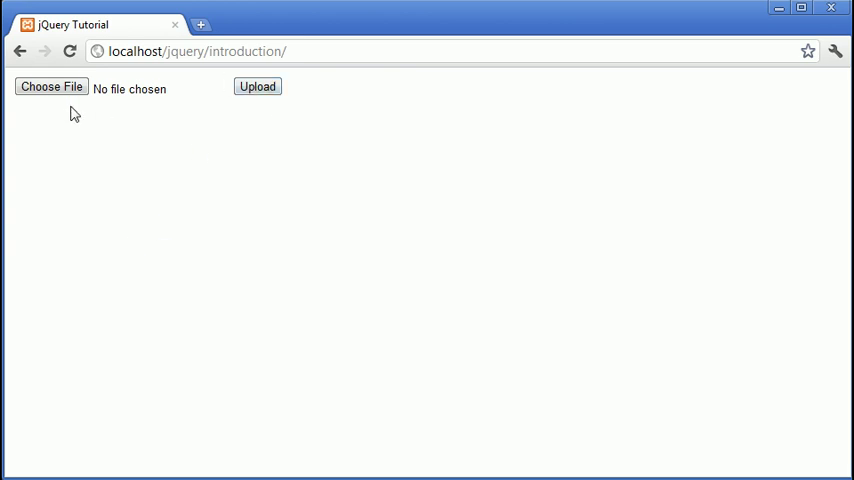
{"action": "left_click", "coordinate": [51, 87]}
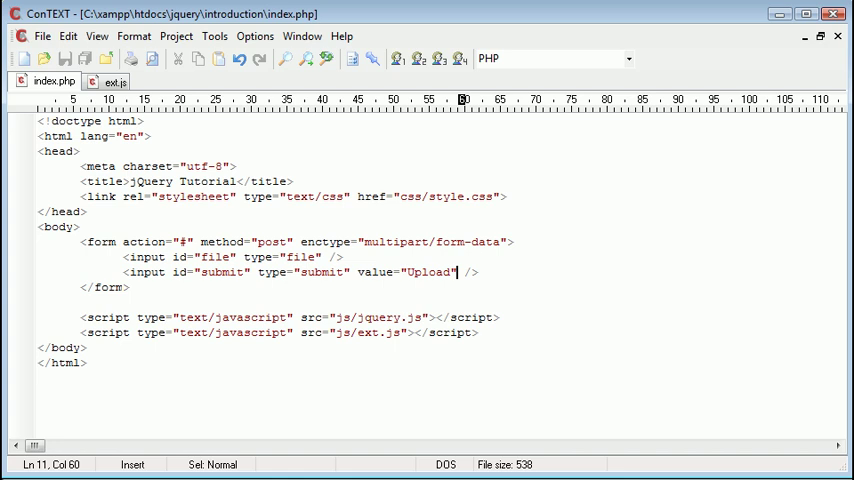
Give the Upload submit input disabled="disabled" and go back to Chrome.
{"action": "type", "text": "disabled=\"\""}
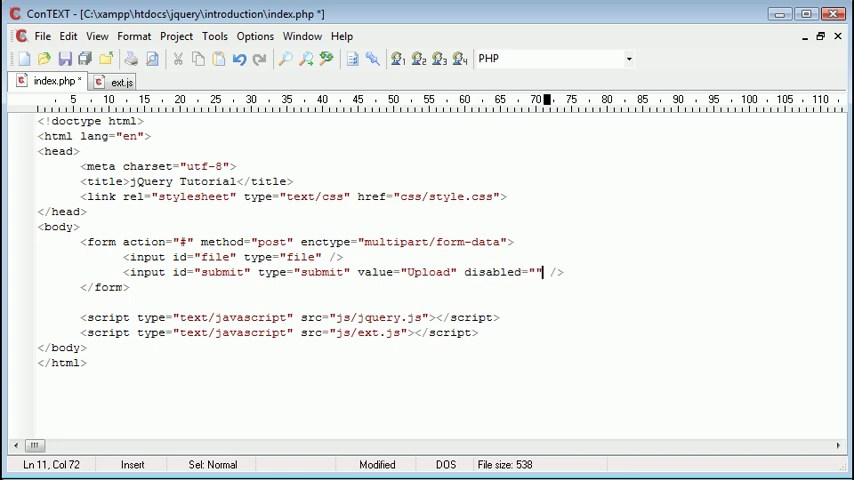
{"action": "type", "text": "disabled"}
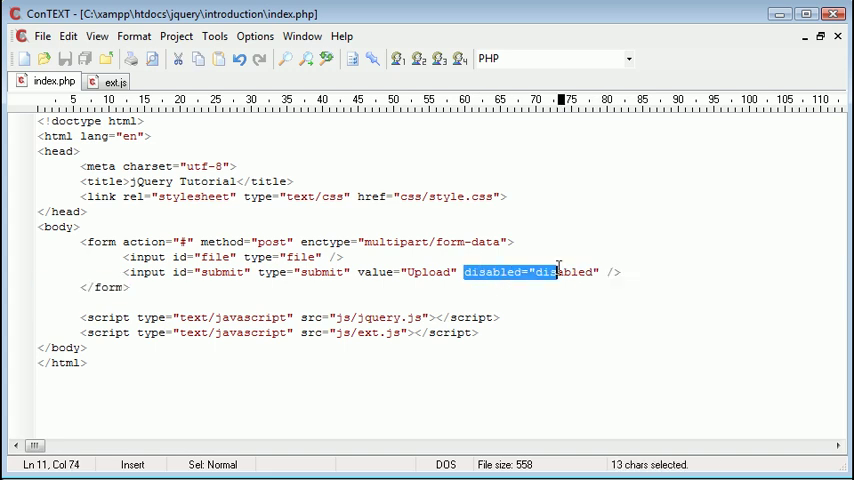
{"action": "left_click", "coordinate": [257, 86]}
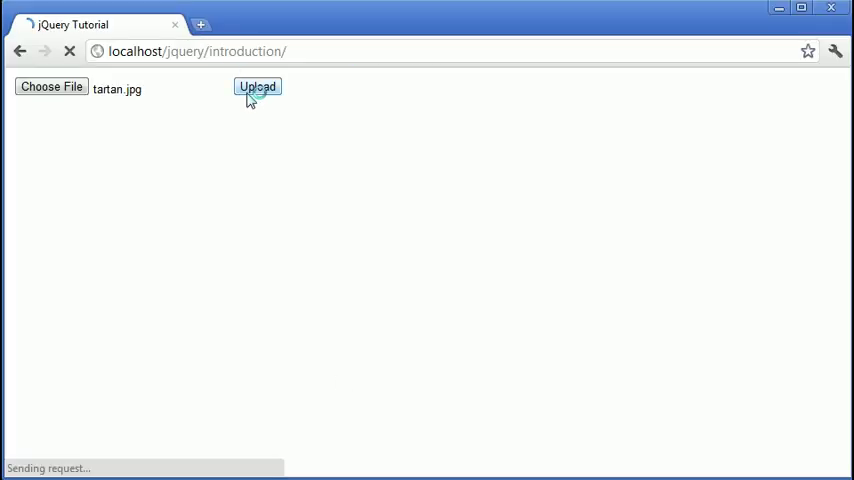
Submit with tartan.jpg chosen so the reloaded page shows a greyed-out Upload button.
{"action": "left_click", "coordinate": [257, 87]}
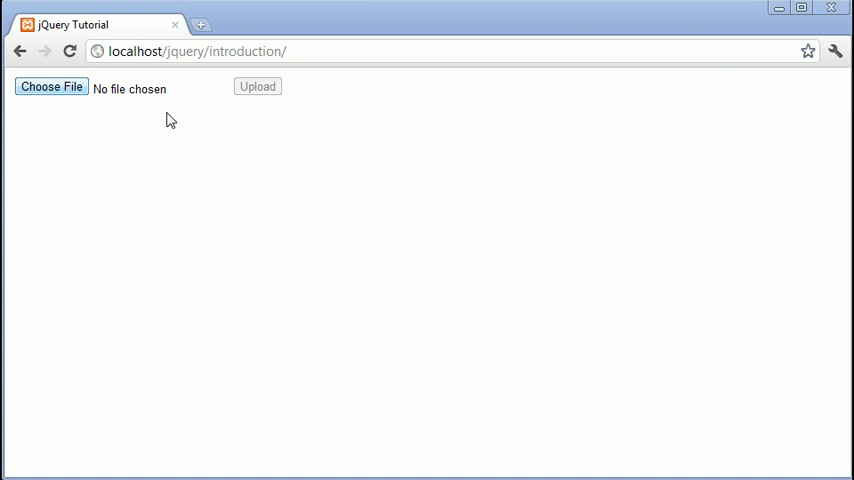
{"action": "left_click", "coordinate": [51, 86]}
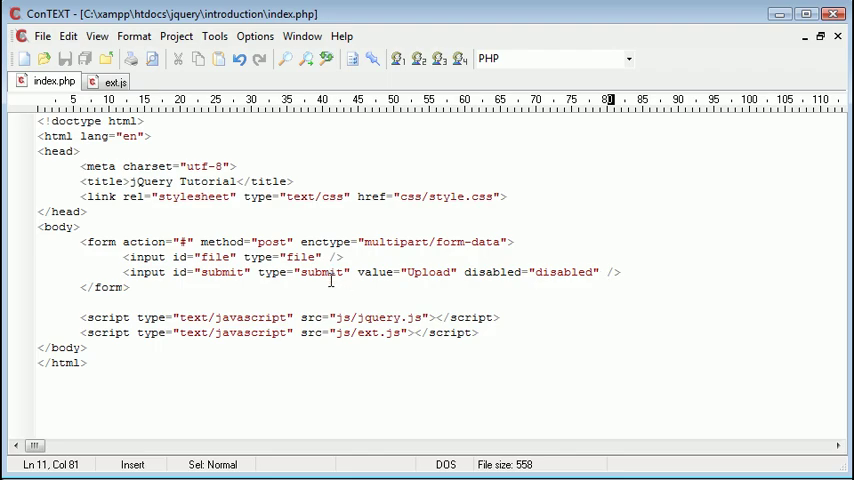
{"action": "mouse_move", "coordinate": [110, 82]}
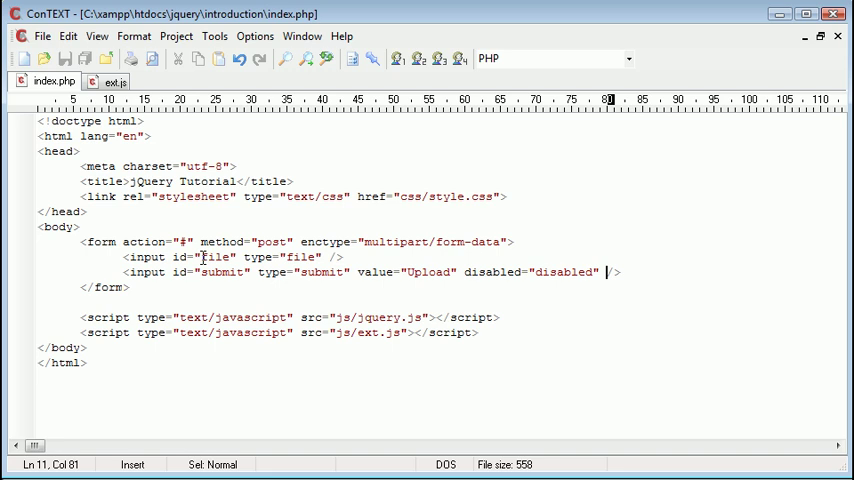
Select the 'file' and 'submit' id values in index.php, then switch to ext.js.
{"action": "double_click", "coordinate": [214, 257]}
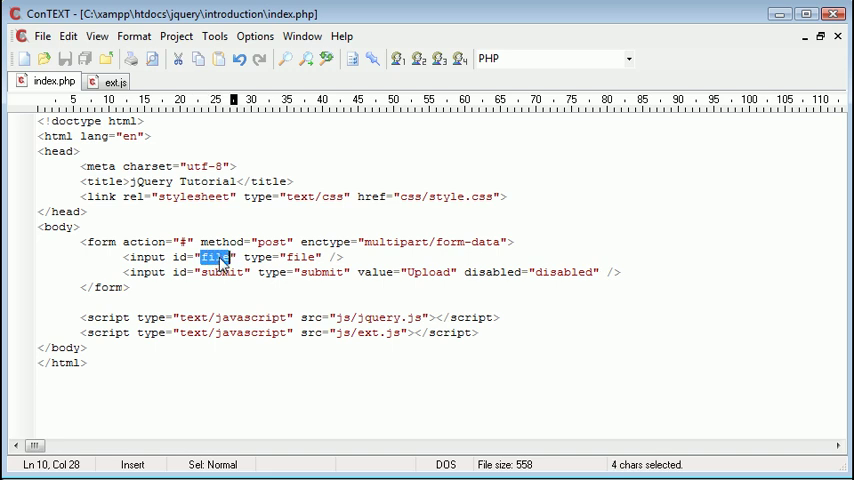
{"action": "double_click", "coordinate": [216, 272]}
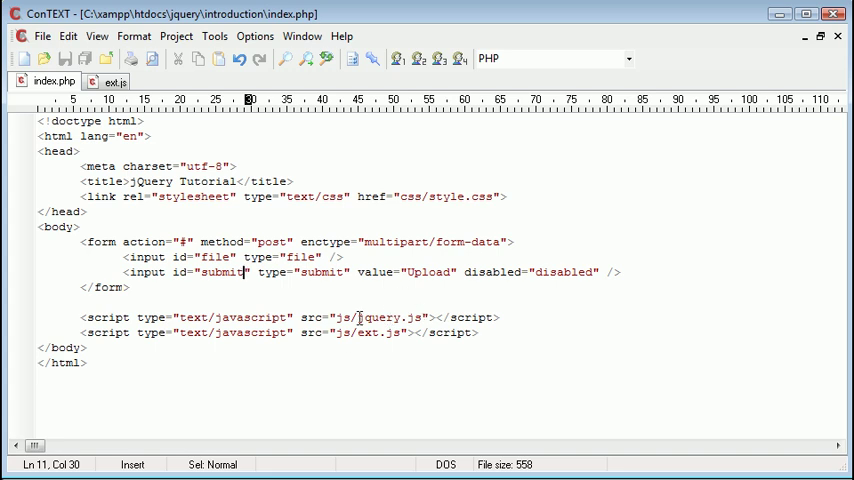
{"action": "double_click", "coordinate": [377, 333]}
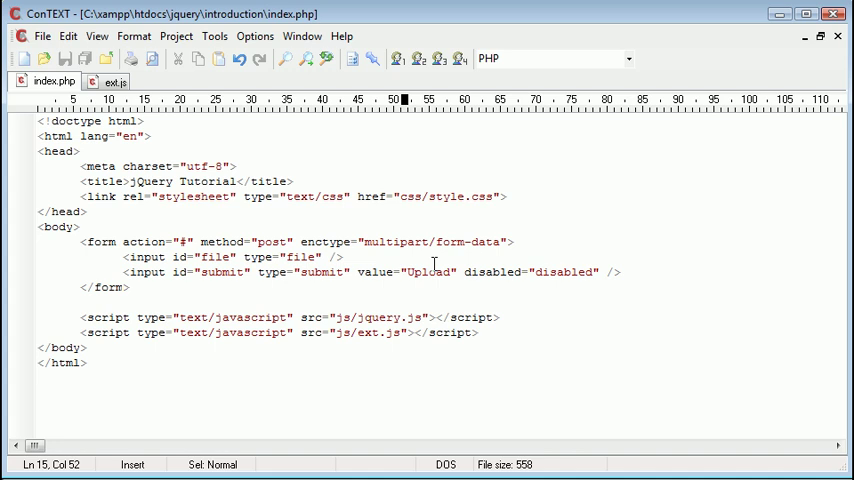
{"action": "left_click", "coordinate": [112, 81]}
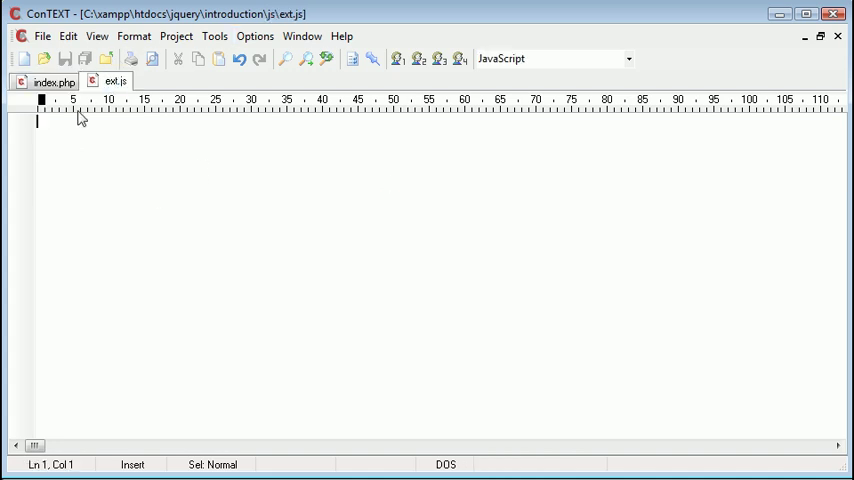
{"action": "mouse_move", "coordinate": [117, 151]}
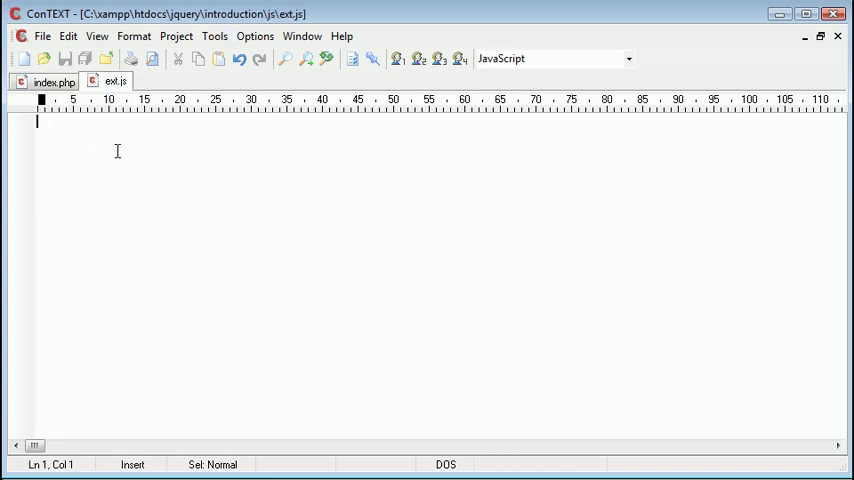
Write a $(document).ready(); block in ext.js.
{"action": "type", "text": "s"}
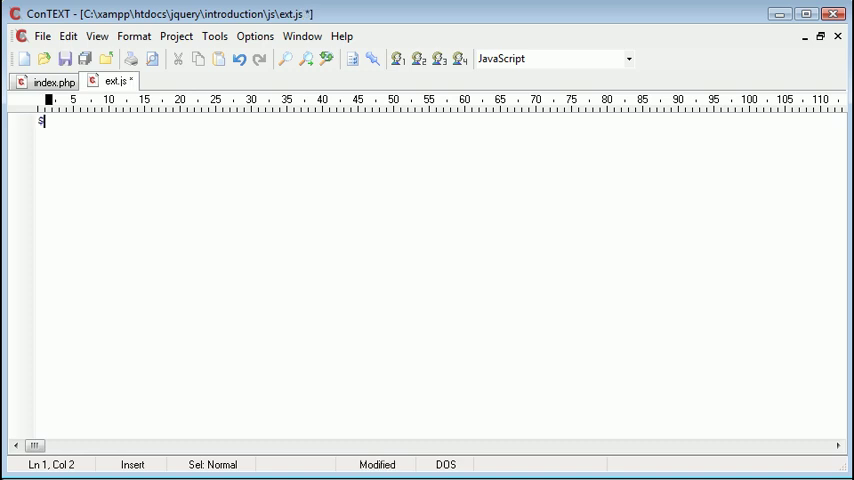
{"action": "type", "text": "("}
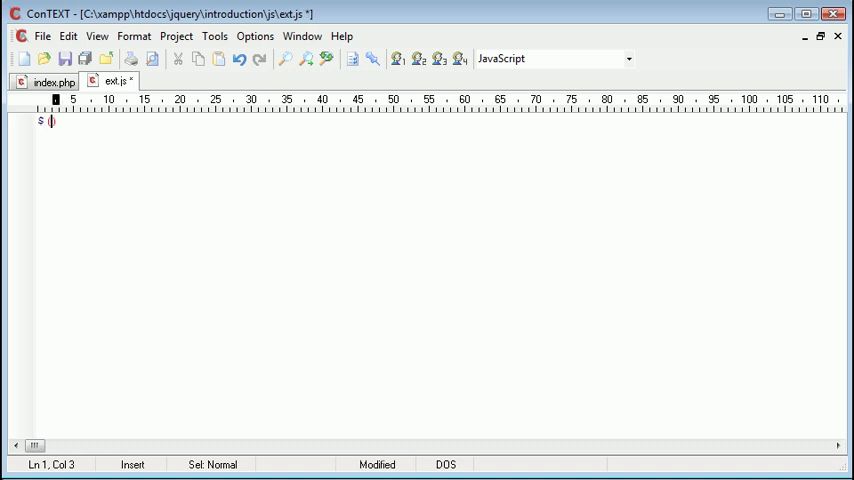
{"action": "type", "text": "(document).rea"}
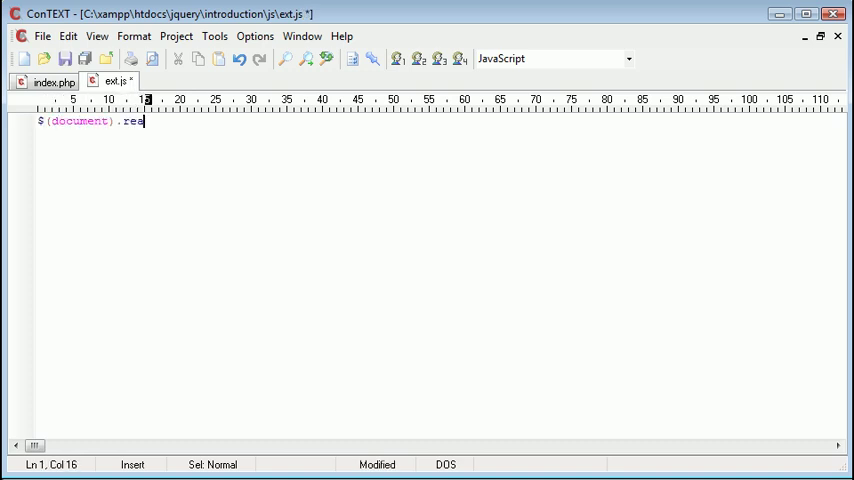
{"action": "type", "text": "dy();"}
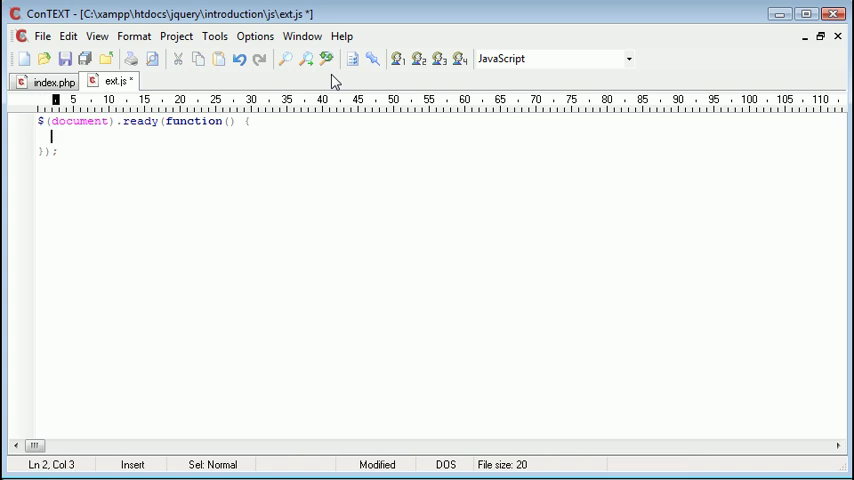
{"action": "left_click", "coordinate": [49, 81]}
{"action": "type", "text": "$("}
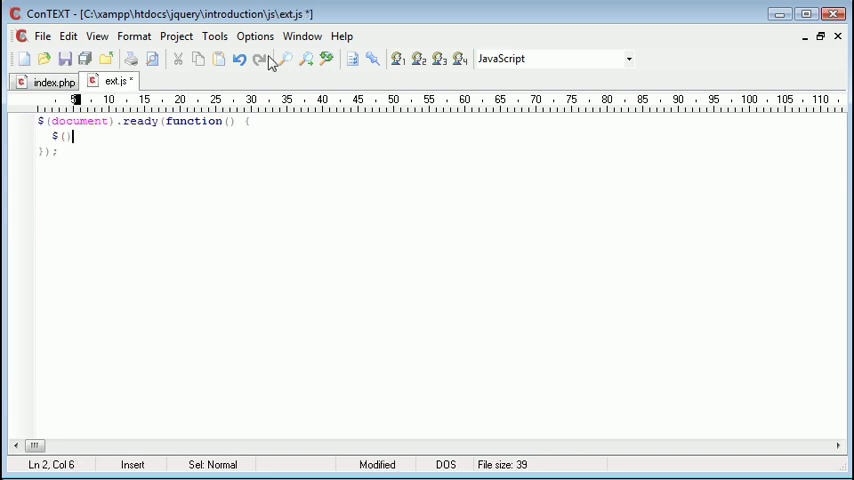
Chain .change(); onto $('#file') inside the ready block.
{"action": "type", "text": "'#file'"}
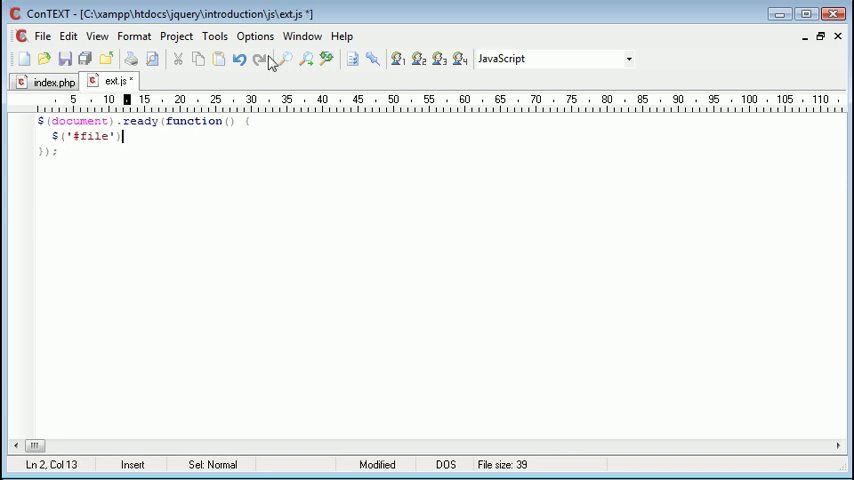
{"action": "type", "text": "."}
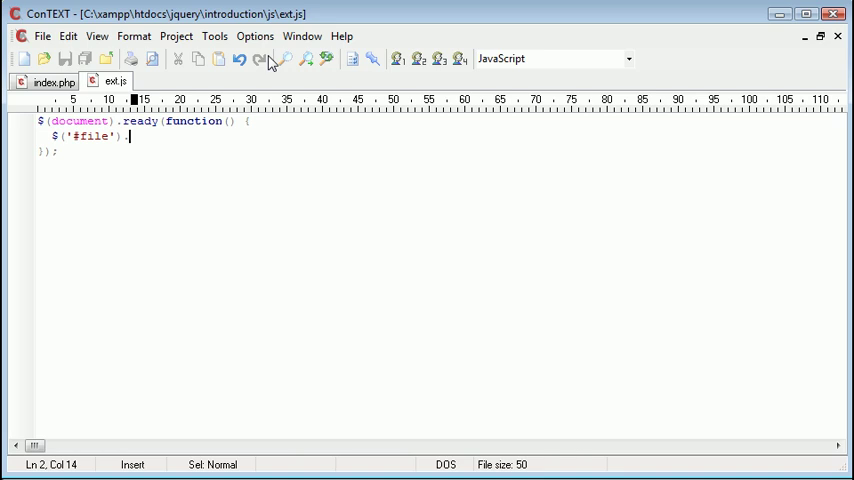
{"action": "type", "text": "change();"}
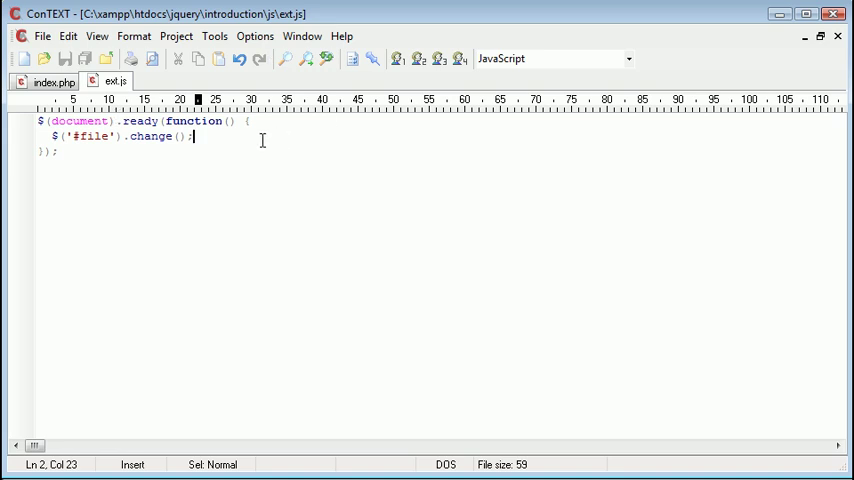
{"action": "left_click", "coordinate": [50, 81]}
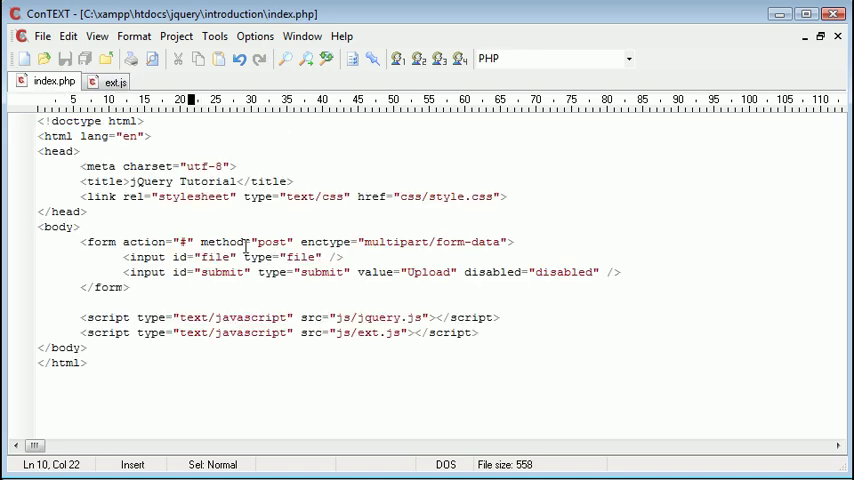
Put alert("Something has changed") inside the #file change handler in ext.js.
{"action": "left_click", "coordinate": [110, 81]}
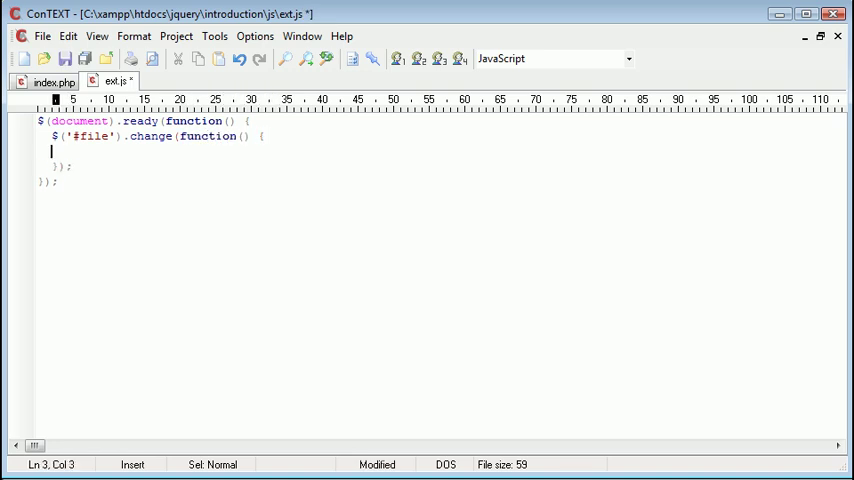
{"action": "type", "text": "alert('');"}
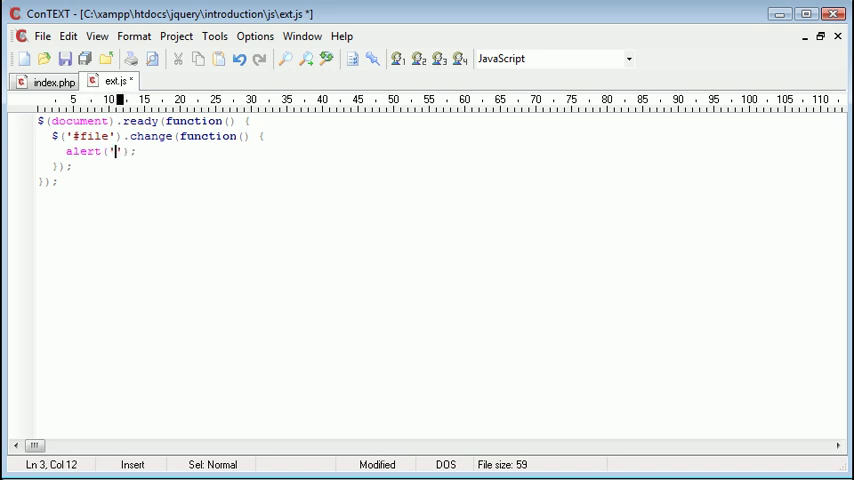
{"action": "type", "text": "Something ha"}
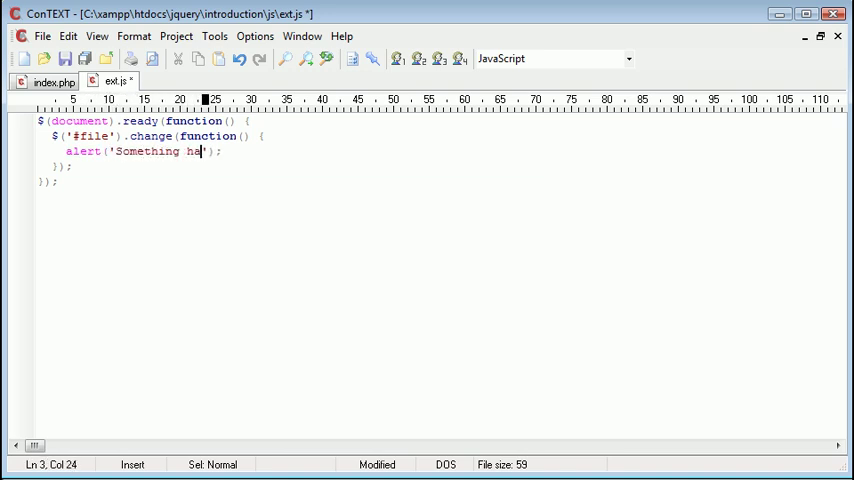
{"action": "type", "text": "s changed"}
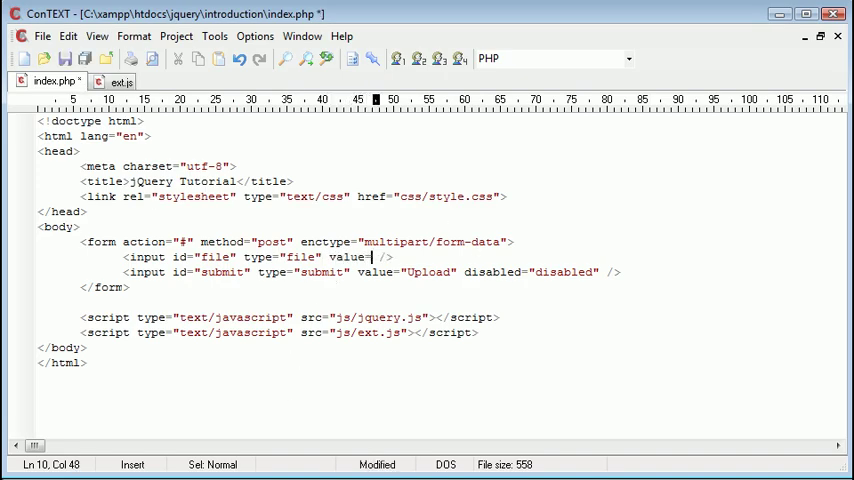
{"action": "type", "text": "\""}
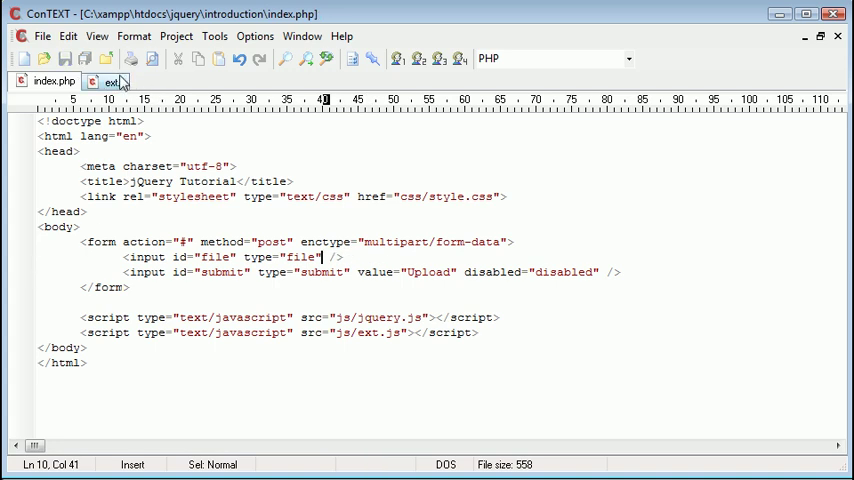
{"action": "left_click", "coordinate": [110, 81]}
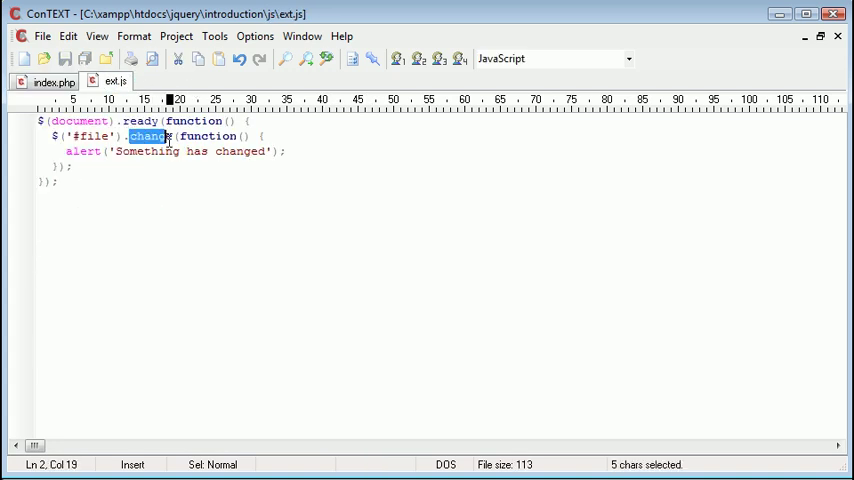
{"action": "mouse_move", "coordinate": [50, 82]}
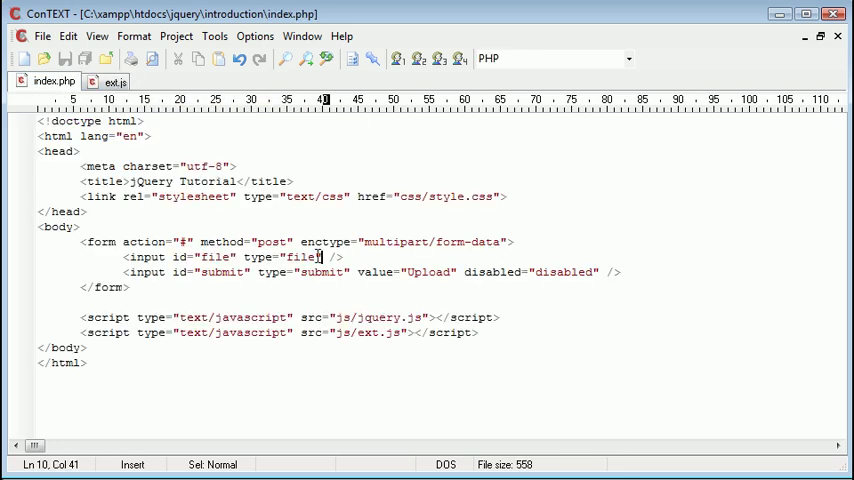
{"action": "left_click", "coordinate": [111, 81]}
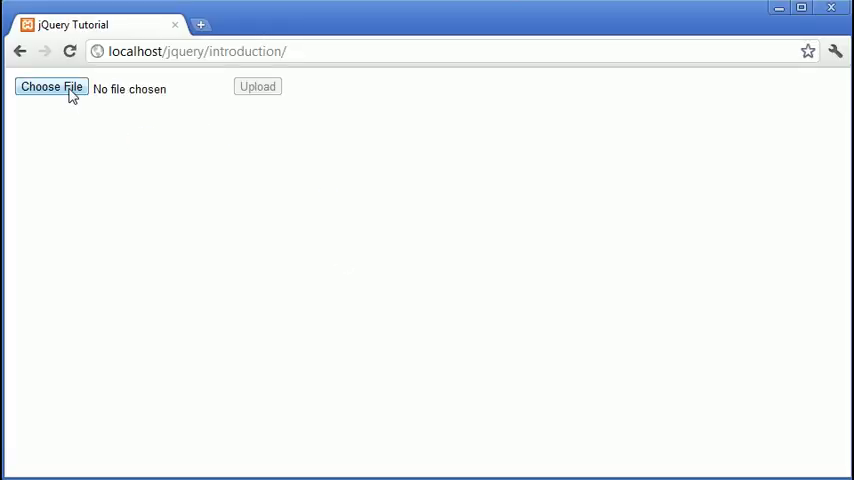
Choose tartan.jpg in the upload field and dismiss the 'Something has changed' alert.
{"action": "left_click", "coordinate": [50, 87]}
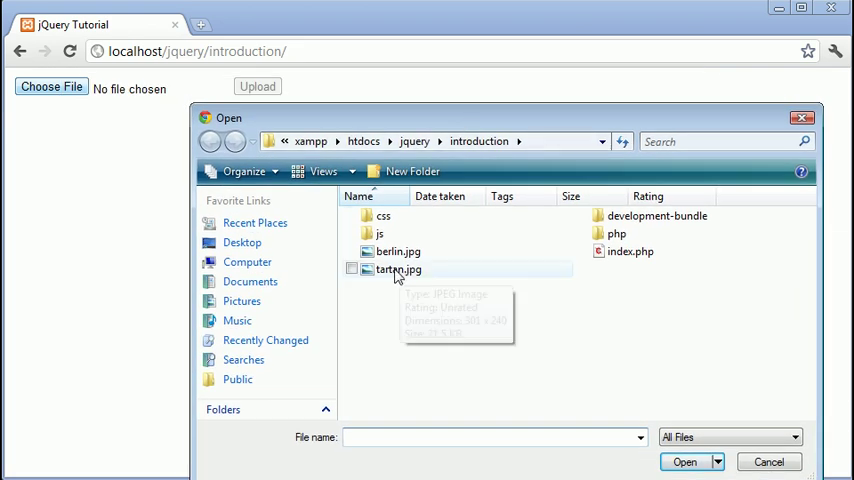
{"action": "left_click", "coordinate": [399, 269]}
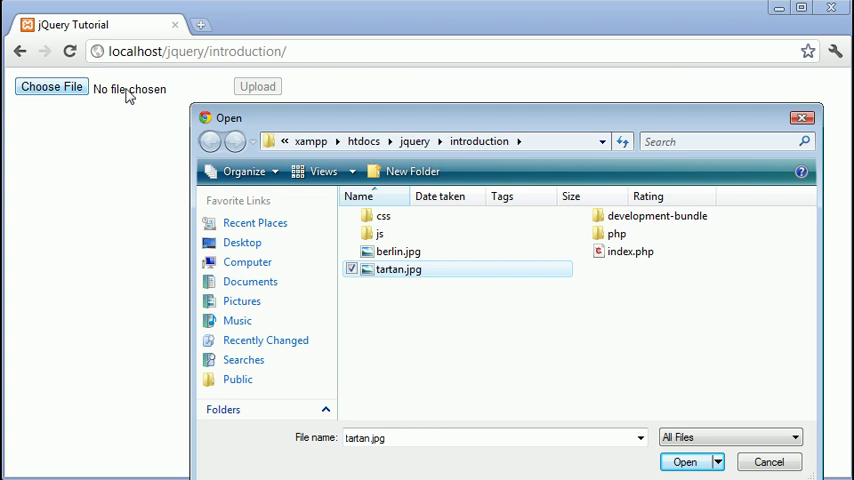
{"action": "mouse_move", "coordinate": [388, 272]}
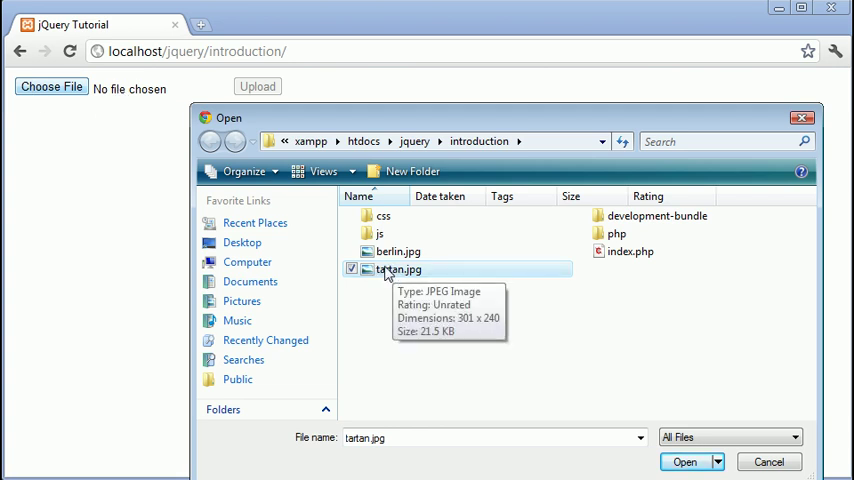
{"action": "mouse_move", "coordinate": [415, 275]}
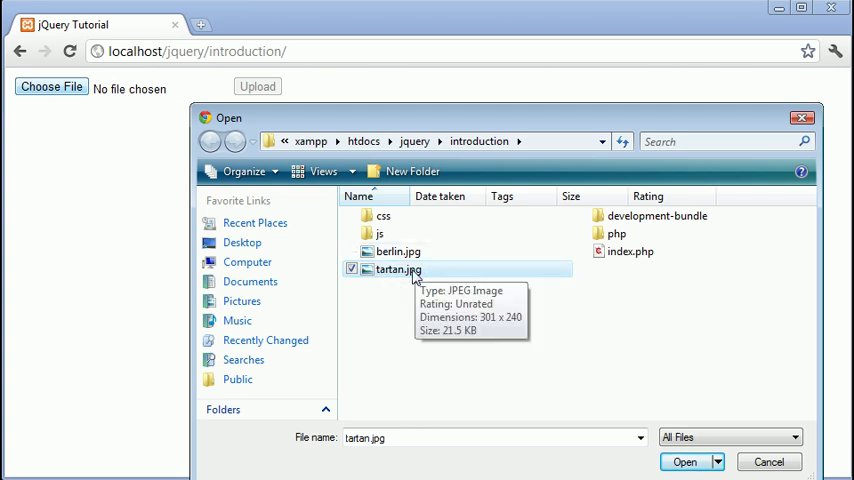
{"action": "left_click", "coordinate": [685, 461]}
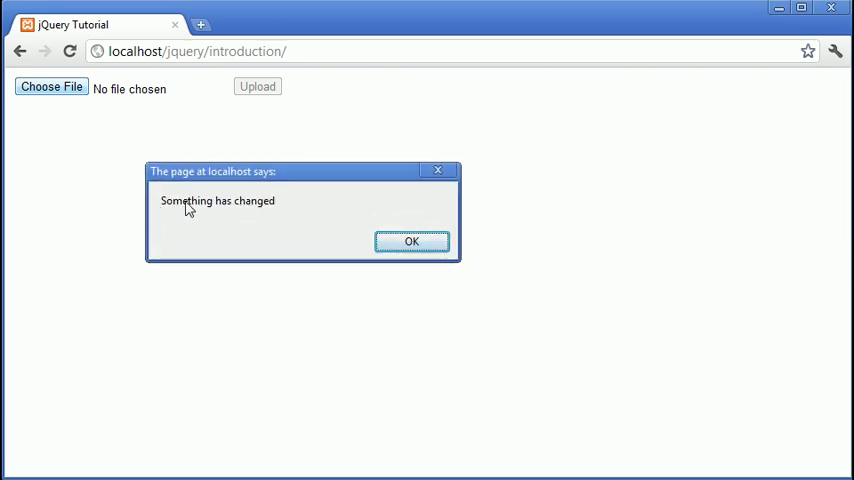
{"action": "left_click", "coordinate": [411, 241]}
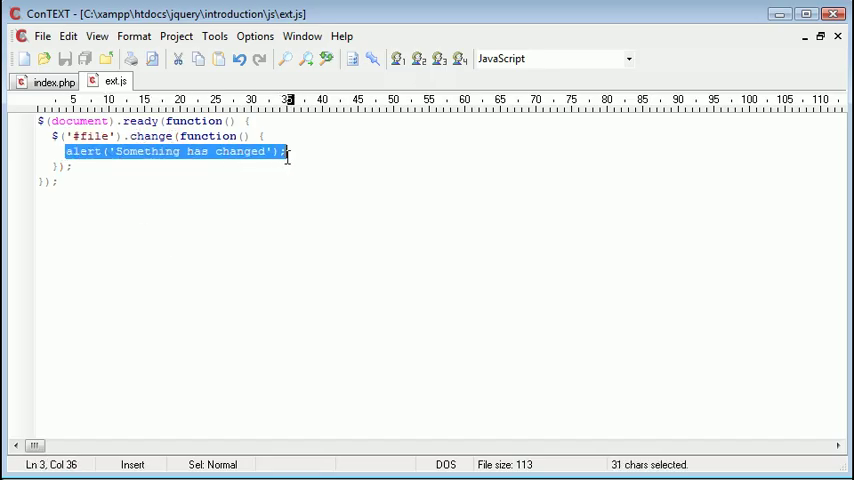
Delete the alert line and start typing value = $(this).attr in the handler.
{"action": "key", "text": "Delete"}
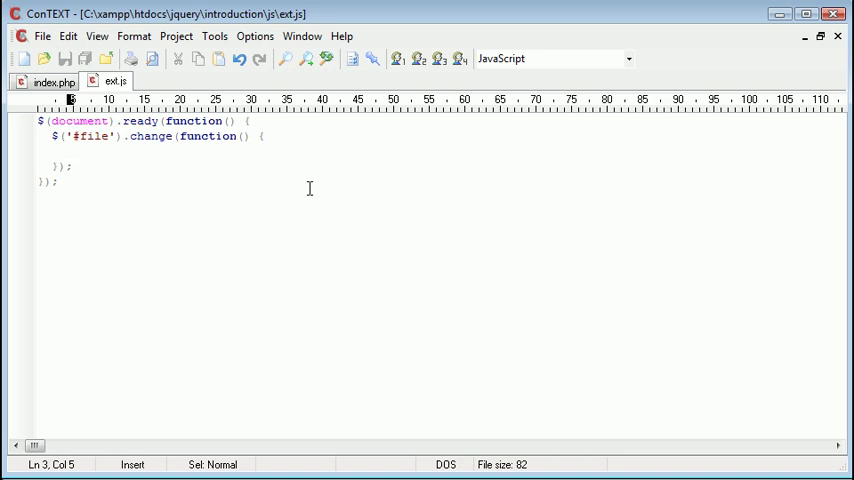
{"action": "type", "text": "alert ("}
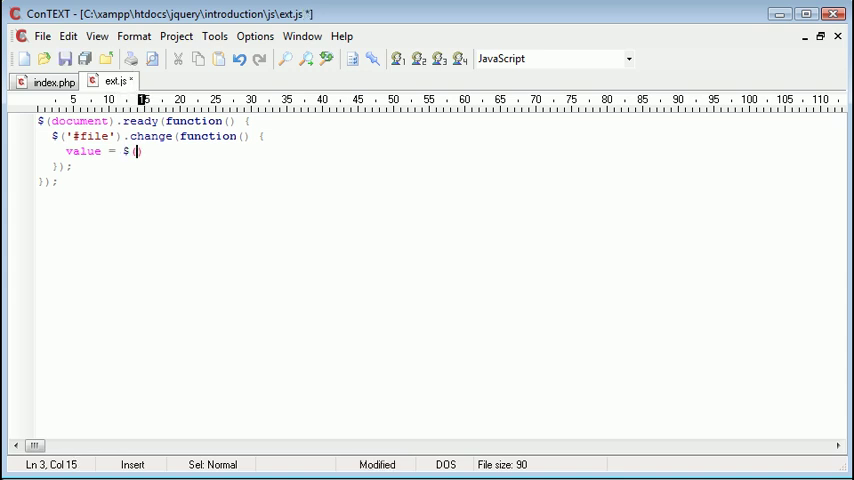
{"action": "type", "text": "this)."}
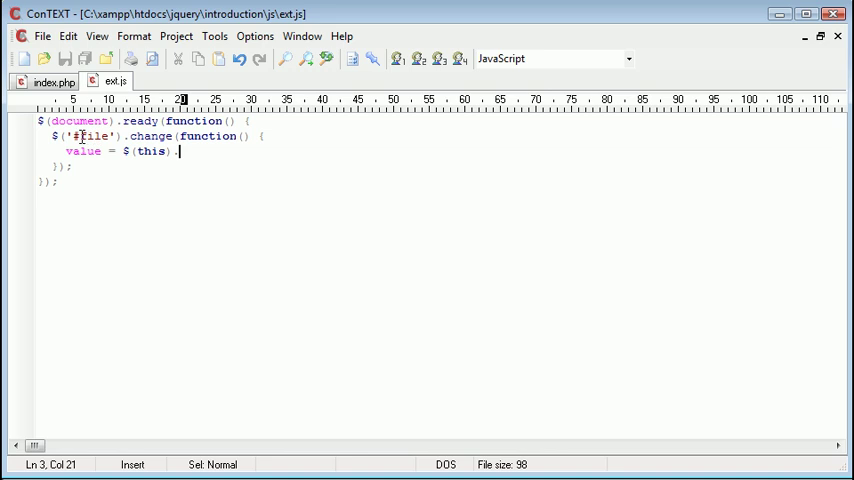
{"action": "type", "text": "attr"}
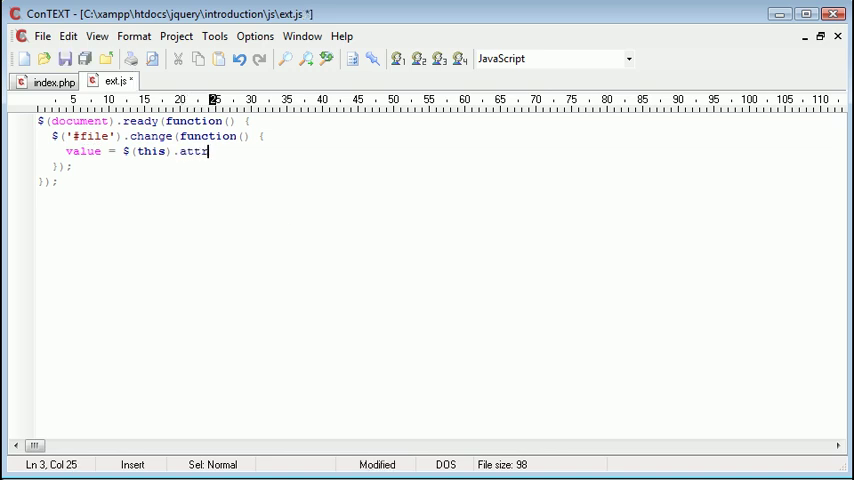